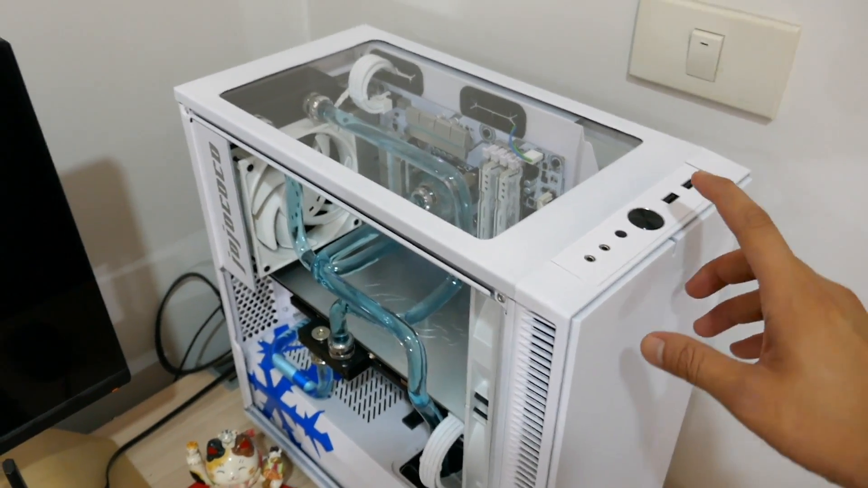
click(650, 227)
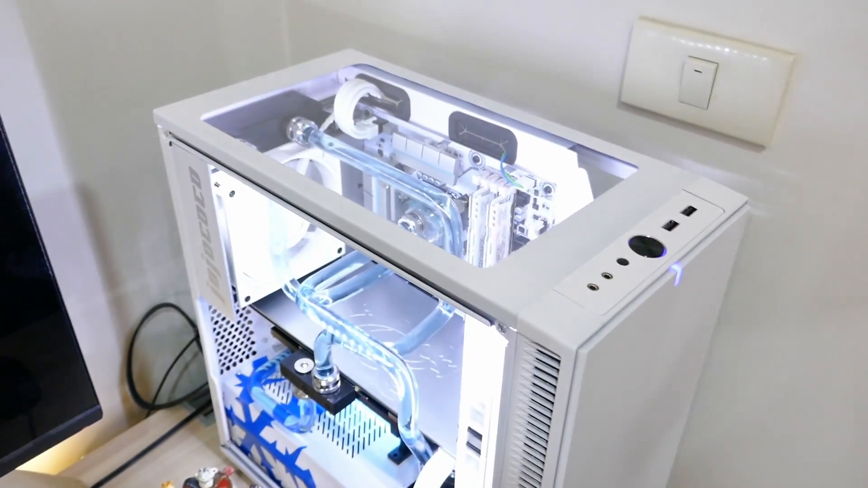